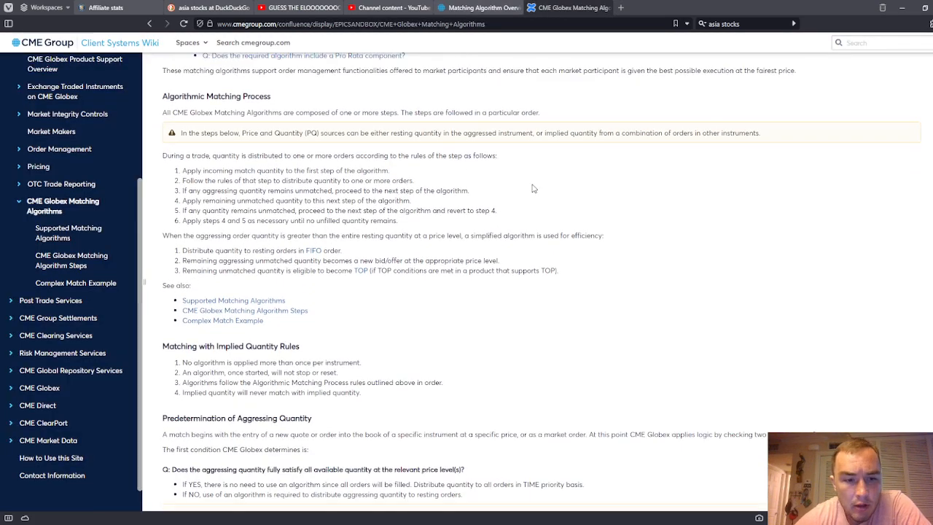
- Review the CME Globex Matching Algorithms article, then switch to the Matching Algorithm Overview tab
{"action": "scroll", "scroll_direction": "down", "scroll_amount": 3}
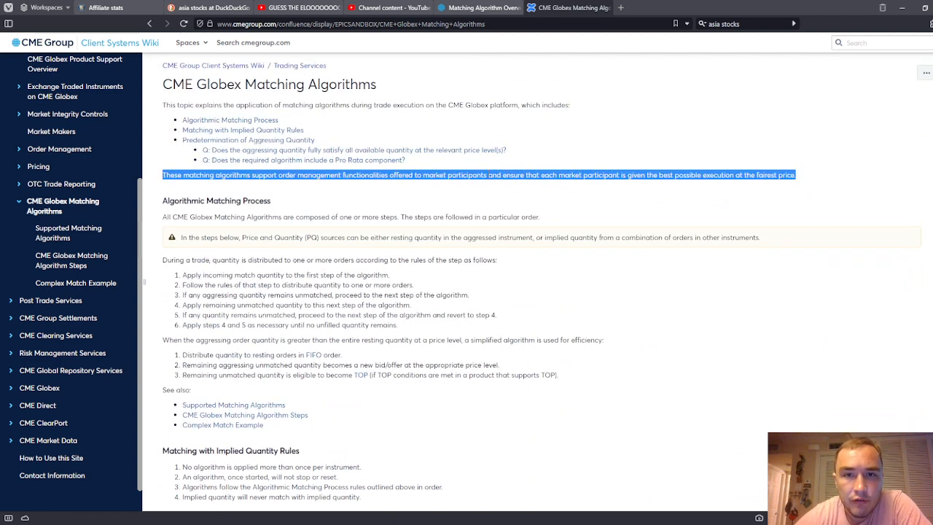
{"action": "left_click", "coordinate": [387, 297]}
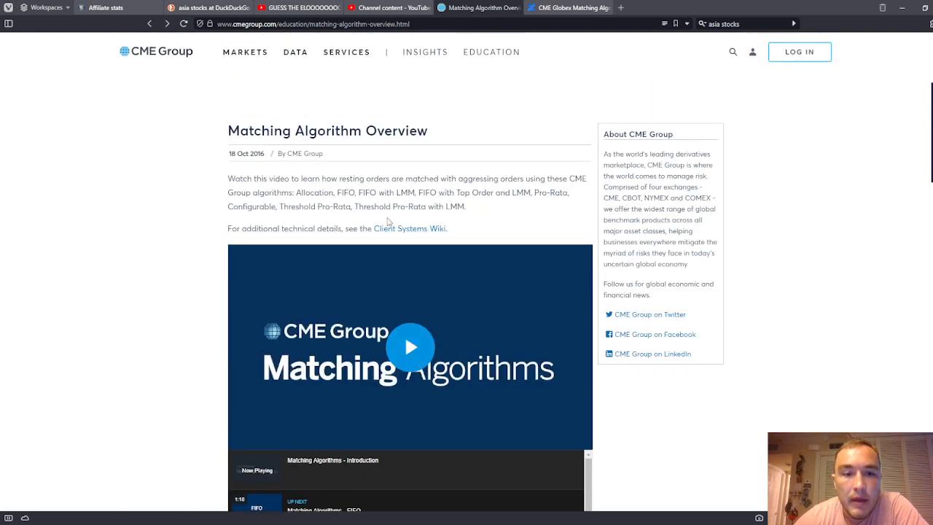
- Browse the overview video playlist, then go back to the CME Globex Matching Algorithms tab
{"action": "double_click", "coordinate": [404, 192]}
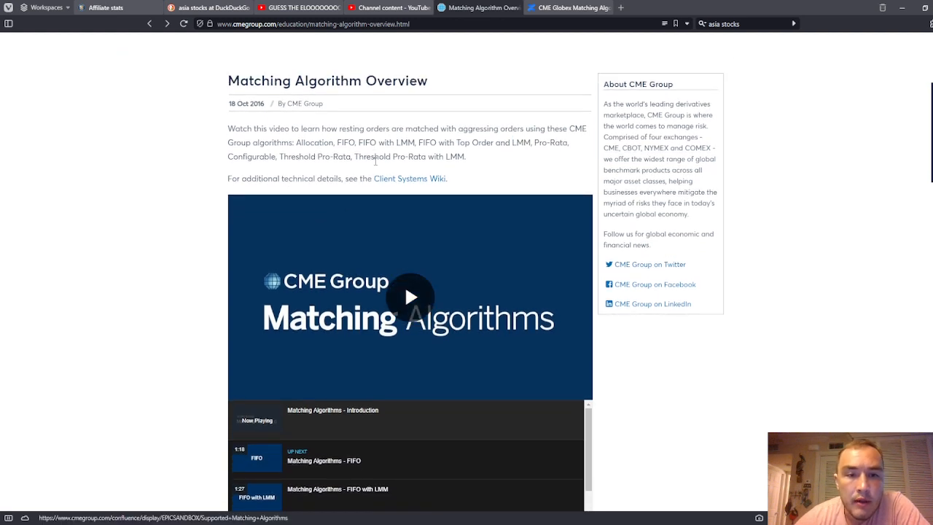
{"action": "scroll", "scroll_direction": "down", "scroll_amount": 3}
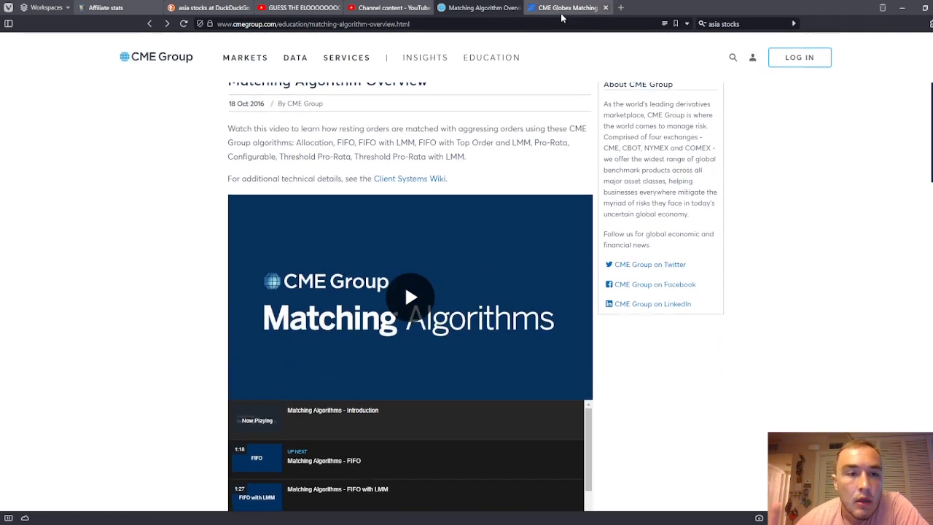
{"action": "left_click", "coordinate": [409, 178]}
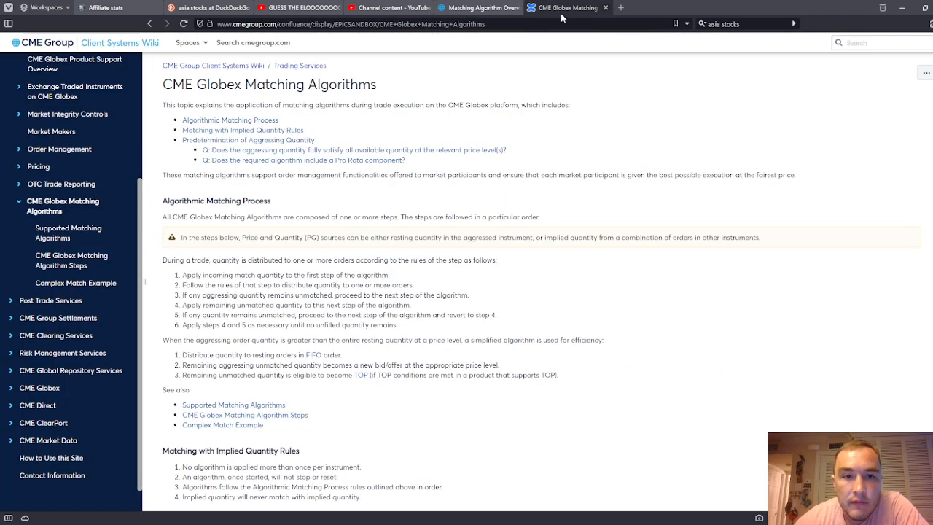
- Read the matching process sections, ending with the playlist at the Pro Rata and Threshold Pro Rata videos
{"action": "scroll", "scroll_direction": "down", "scroll_amount": 3}
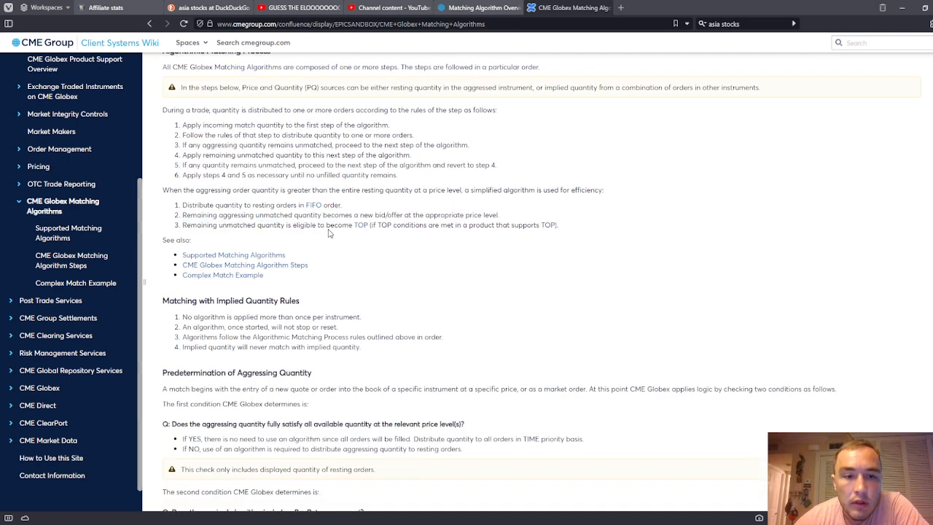
{"action": "mouse_move", "coordinate": [356, 255]}
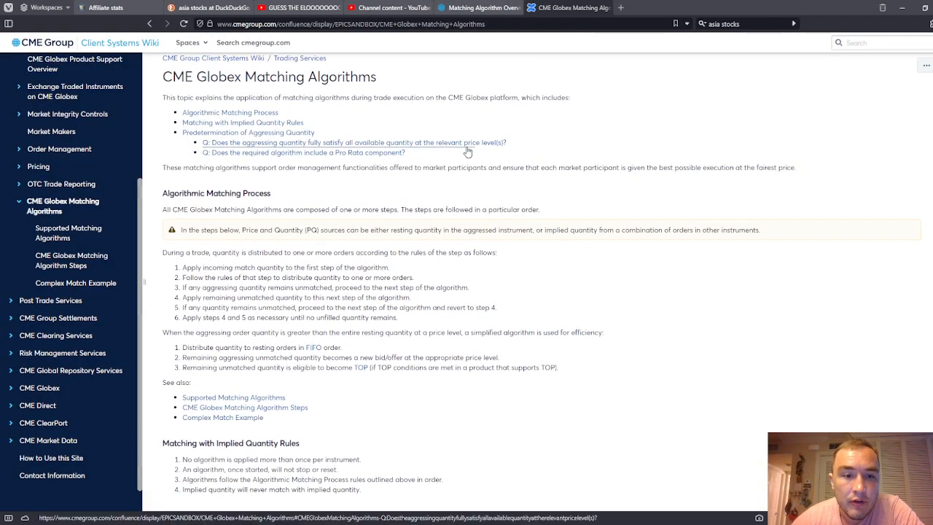
{"action": "scroll", "scroll_direction": "down", "scroll_amount": 3}
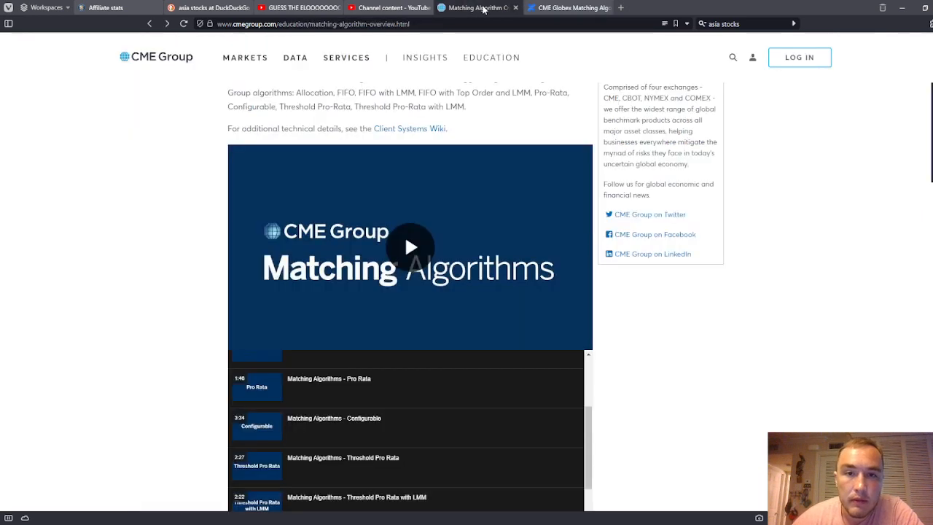
{"action": "left_click", "coordinate": [409, 128]}
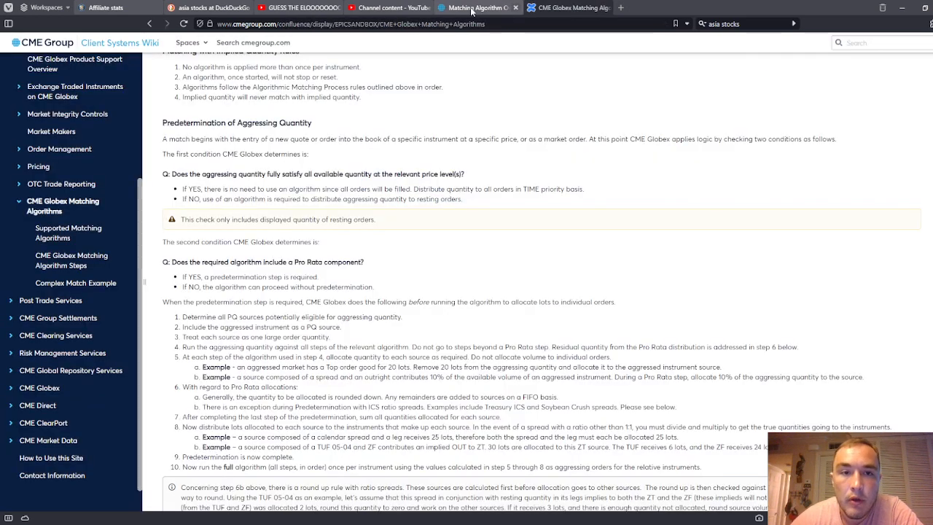
{"action": "left_click", "coordinate": [478, 7]}
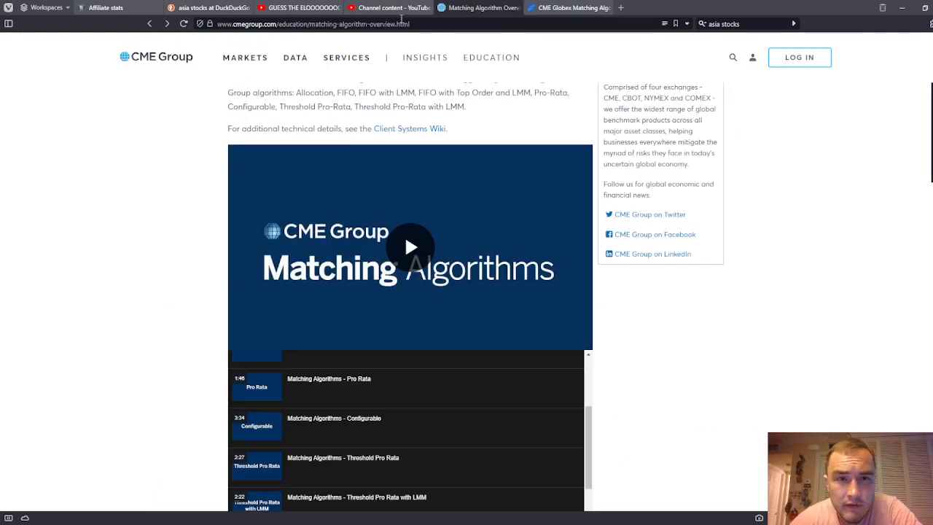
{"action": "left_click", "coordinate": [393, 7]}
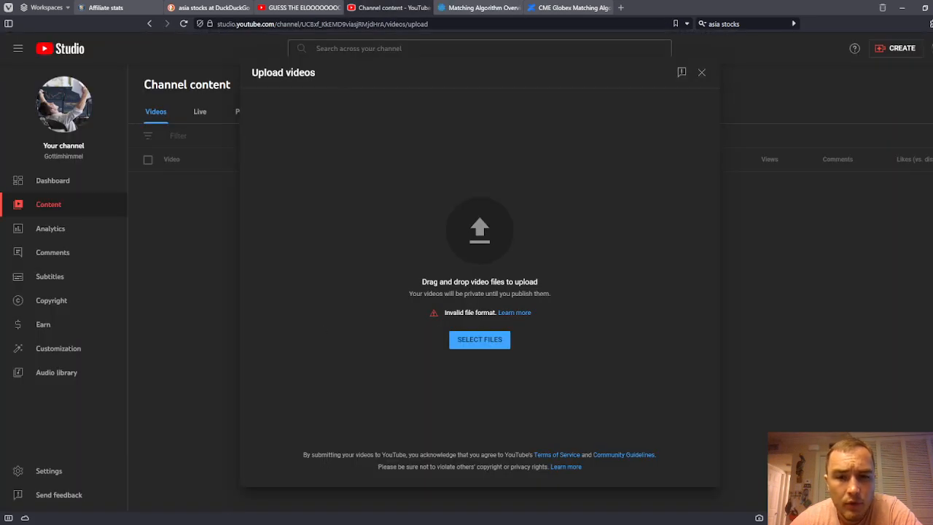
{"action": "left_click", "coordinate": [563, 7]}
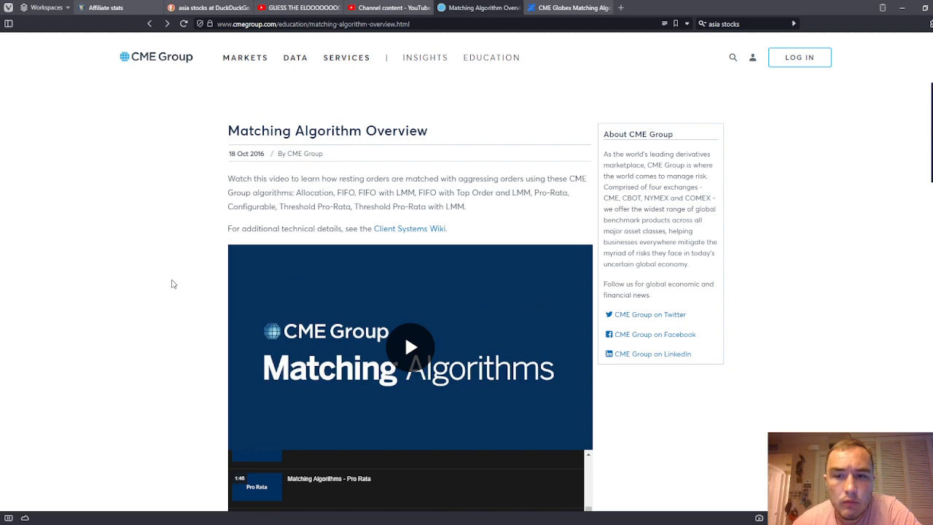
{"action": "scroll", "scroll_direction": "down", "scroll_amount": 3}
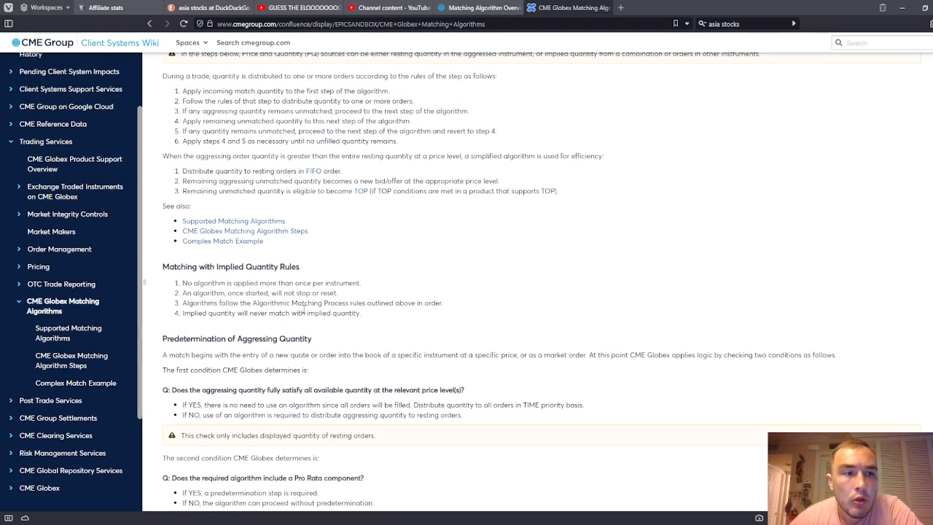
{"action": "scroll", "scroll_direction": "up", "scroll_amount": 3}
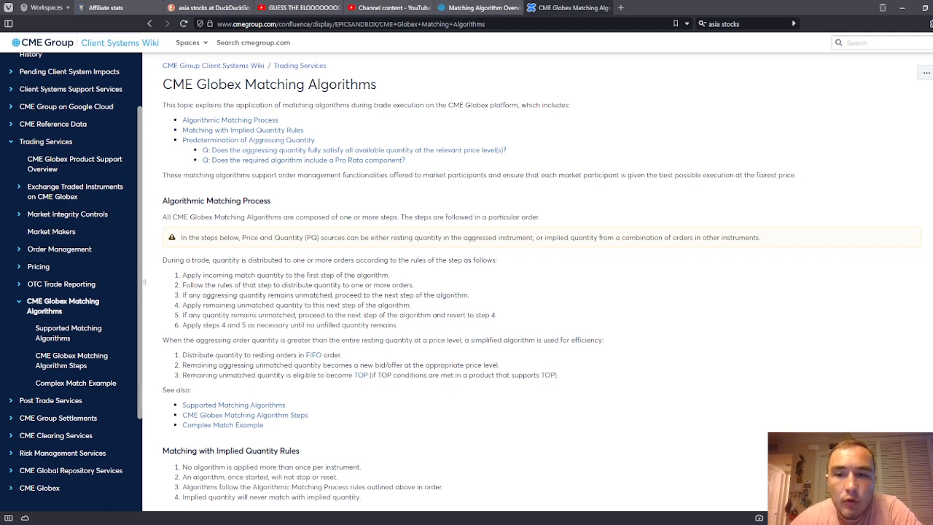
{"action": "mouse_move", "coordinate": [802, 188]}
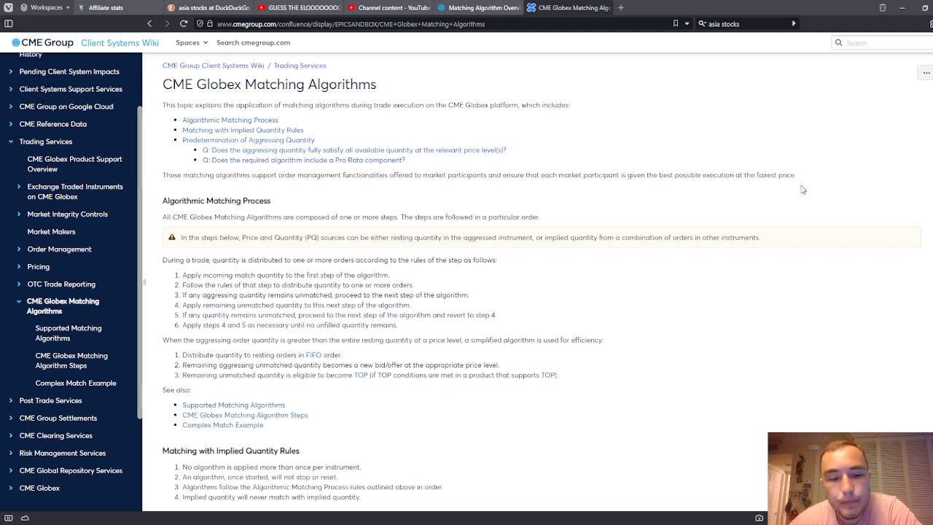
{"action": "mouse_move", "coordinate": [508, 385]}
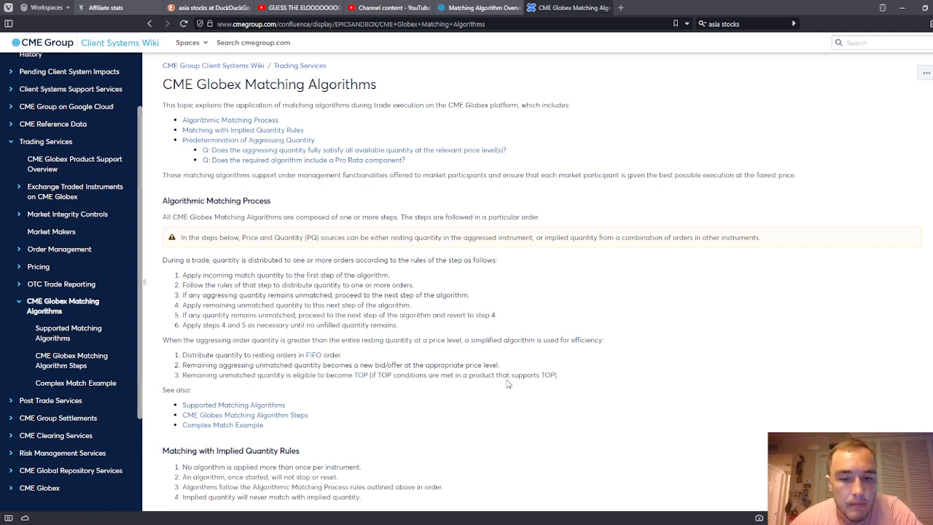
{"action": "mouse_move", "coordinate": [529, 372]}
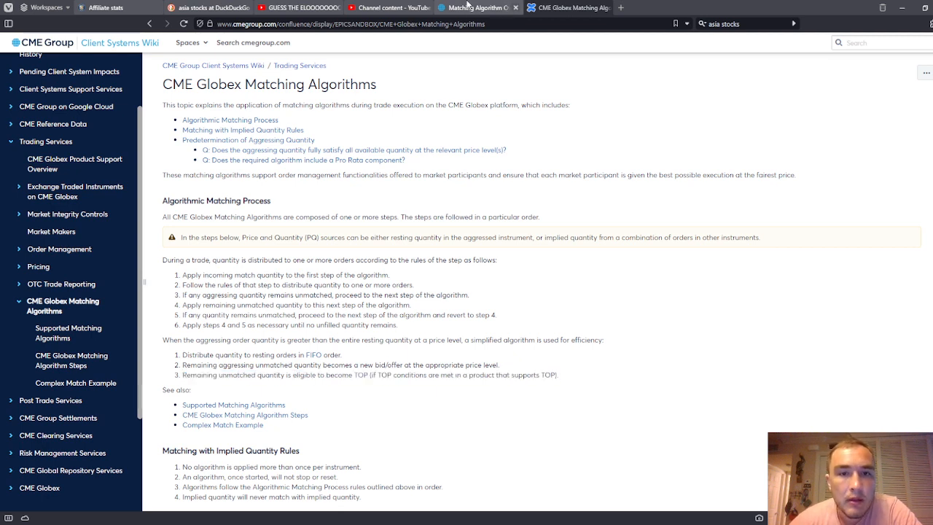
{"action": "left_click", "coordinate": [565, 7]}
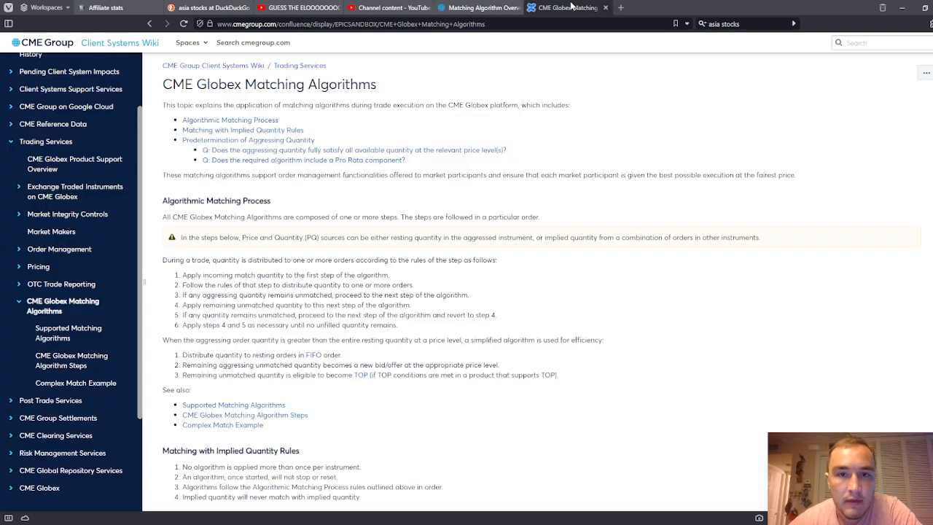